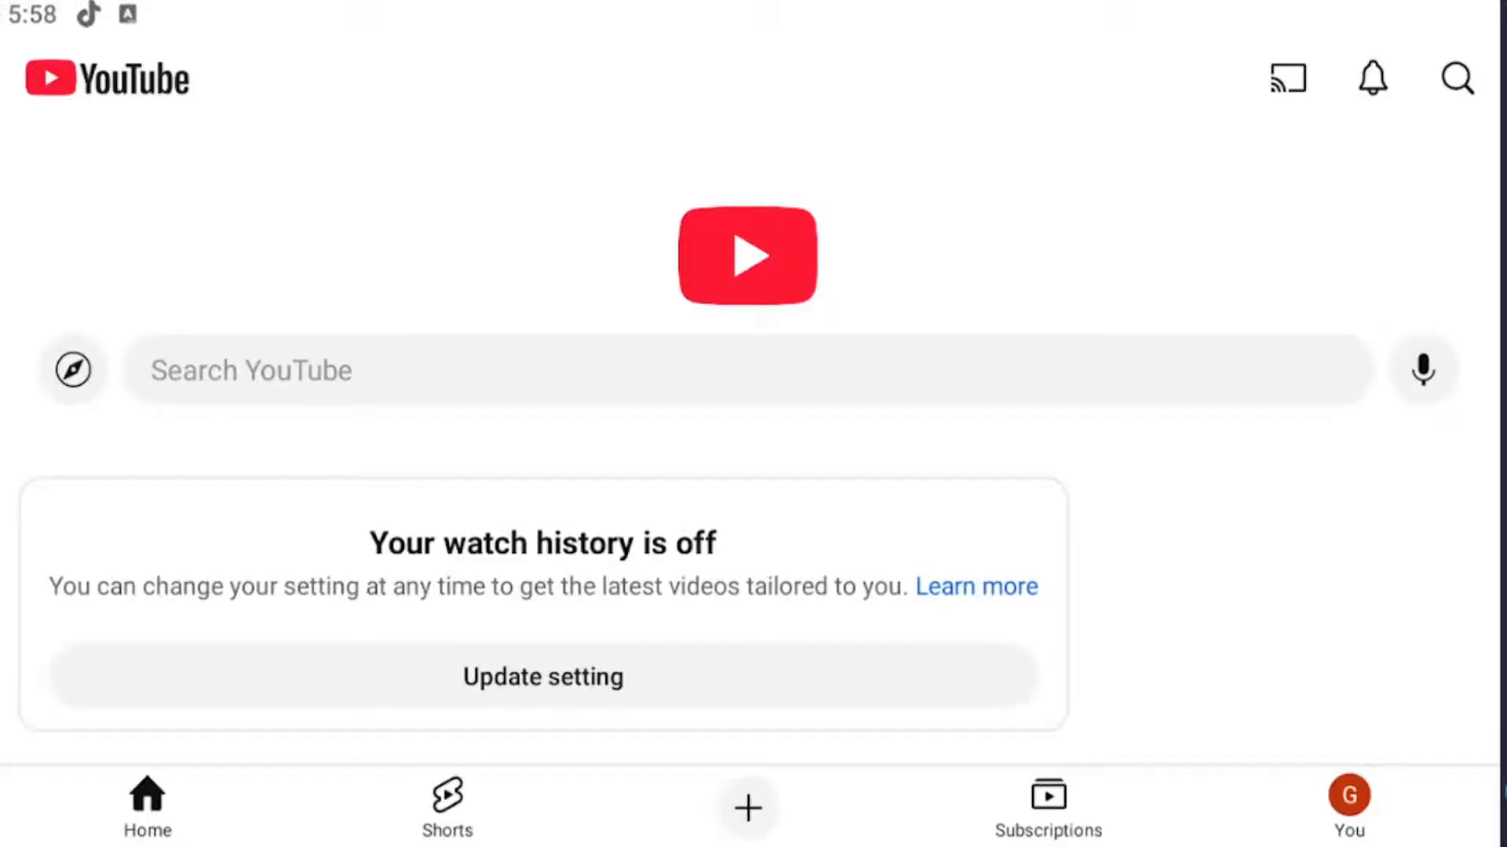
mouse_move(1294, 536)
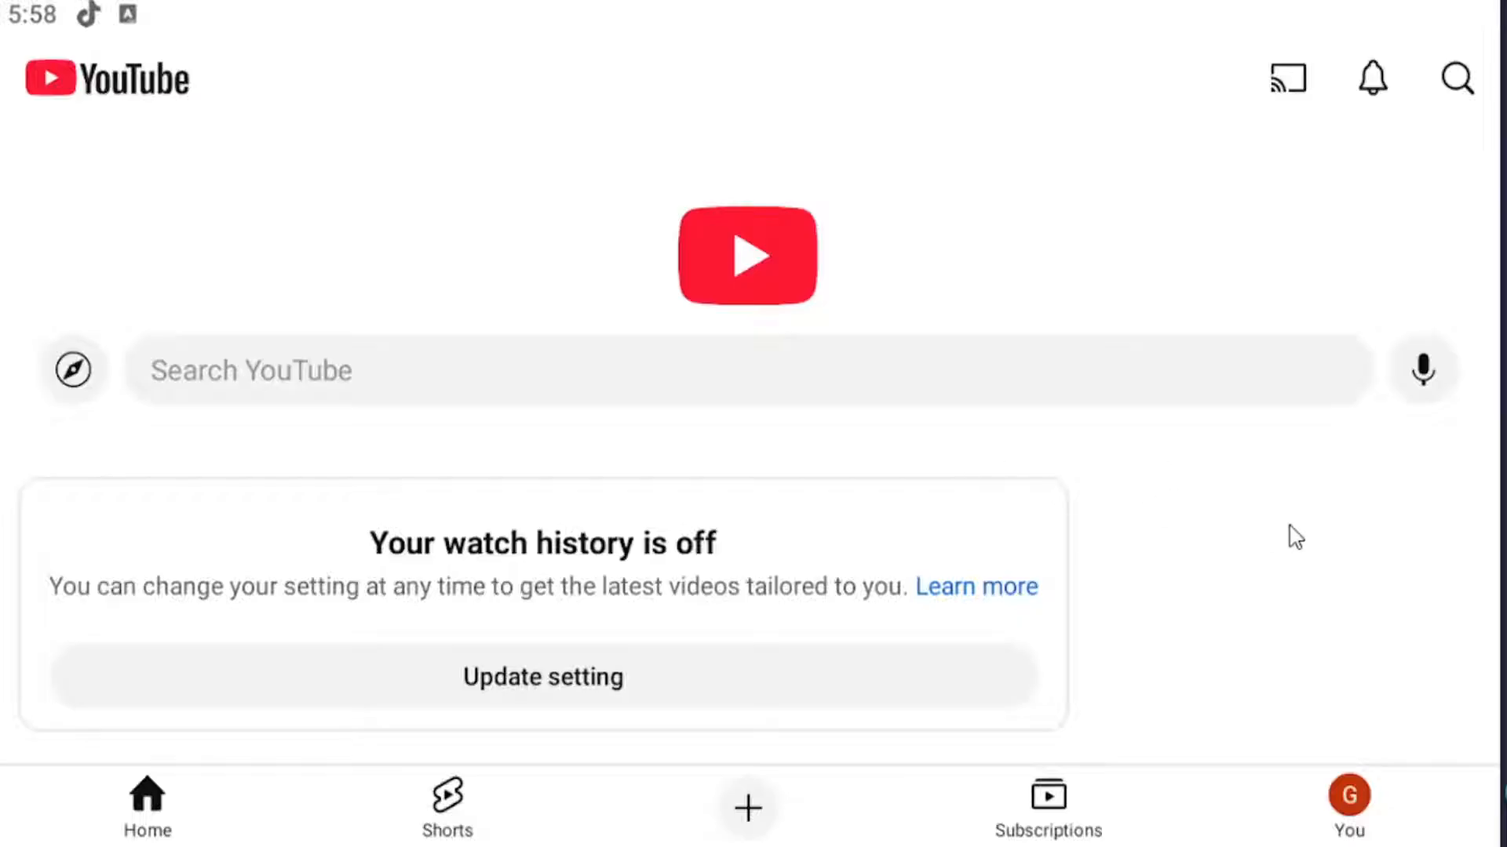
mouse_move(1138, 519)
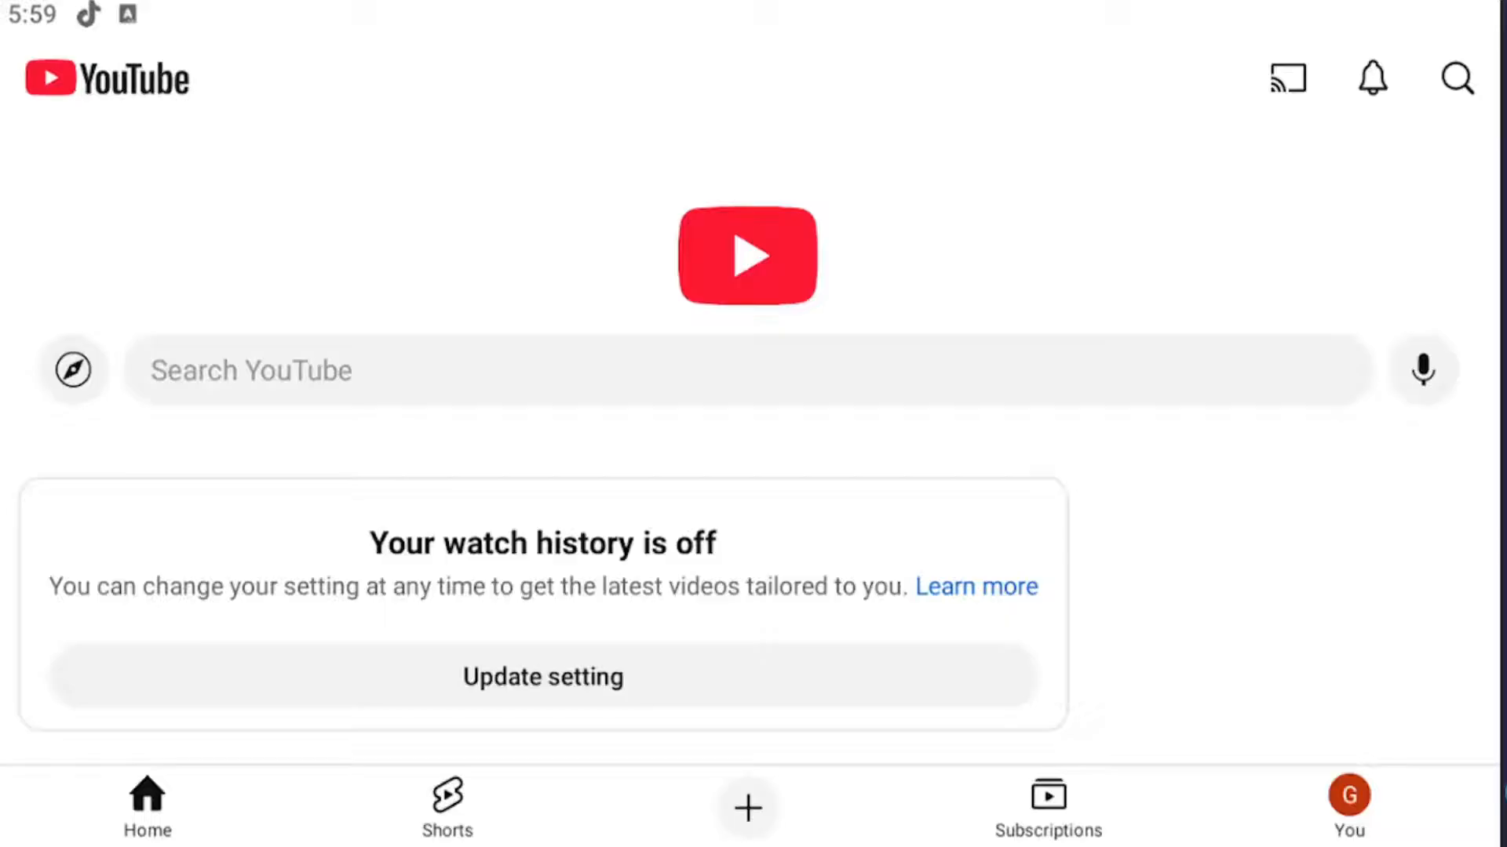
mouse_move(260, 621)
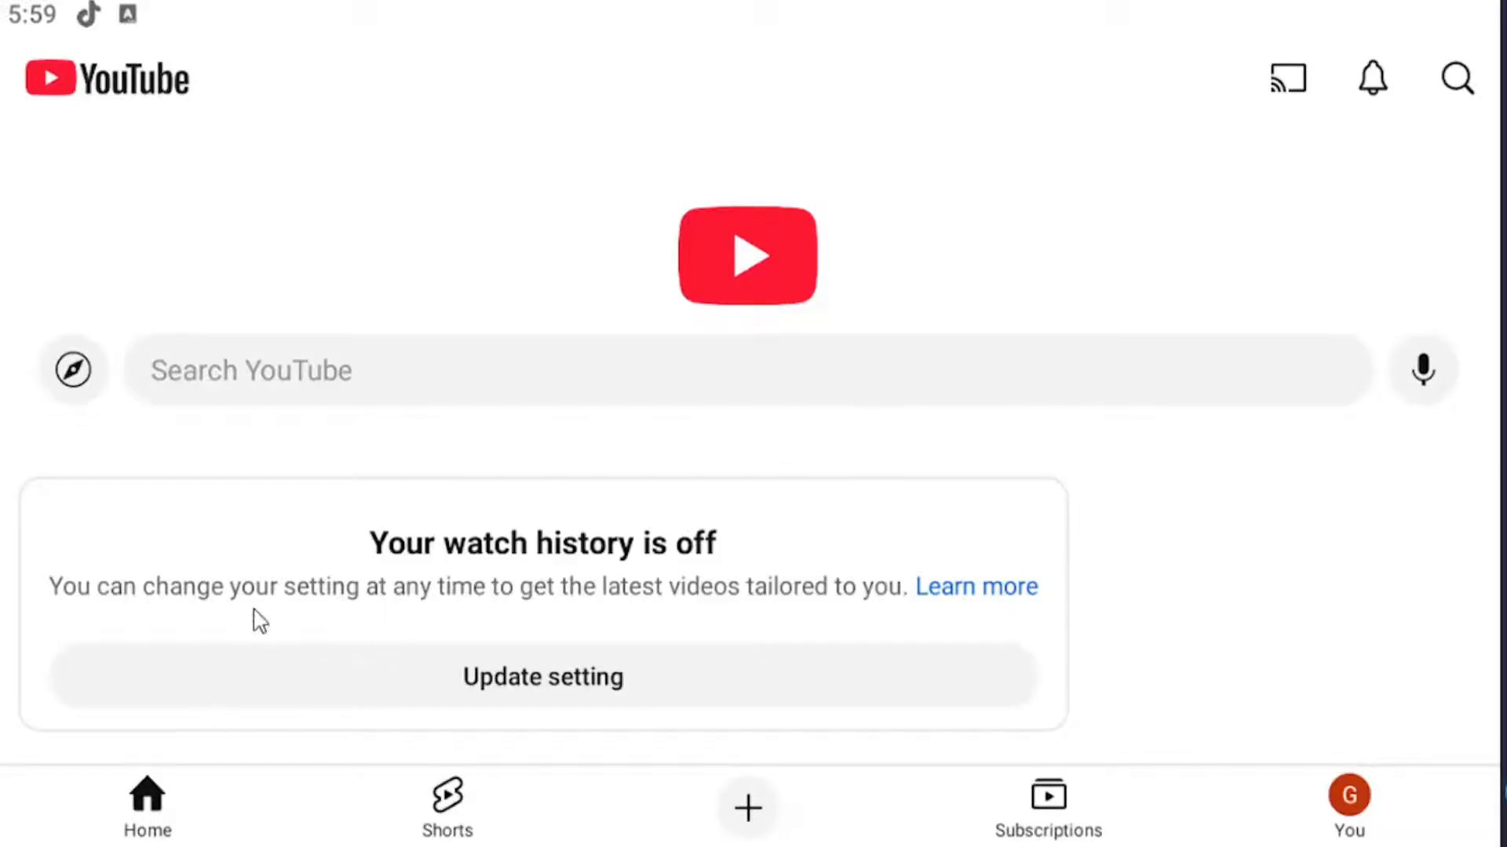
mouse_move(1349, 815)
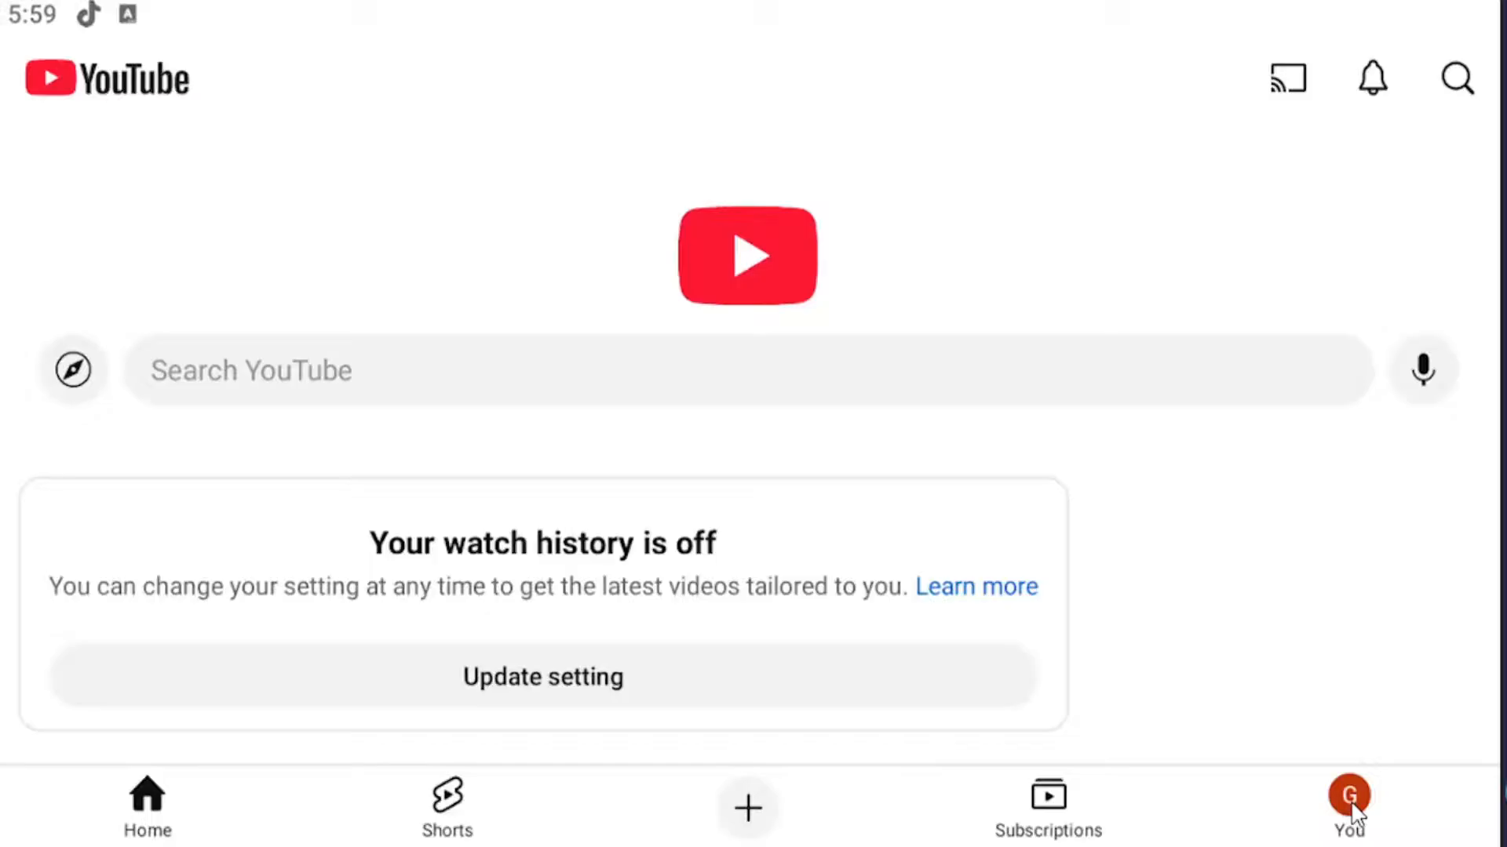
Step: Switch from the home feed to the You page in the bottom navigation
left_click(1349, 807)
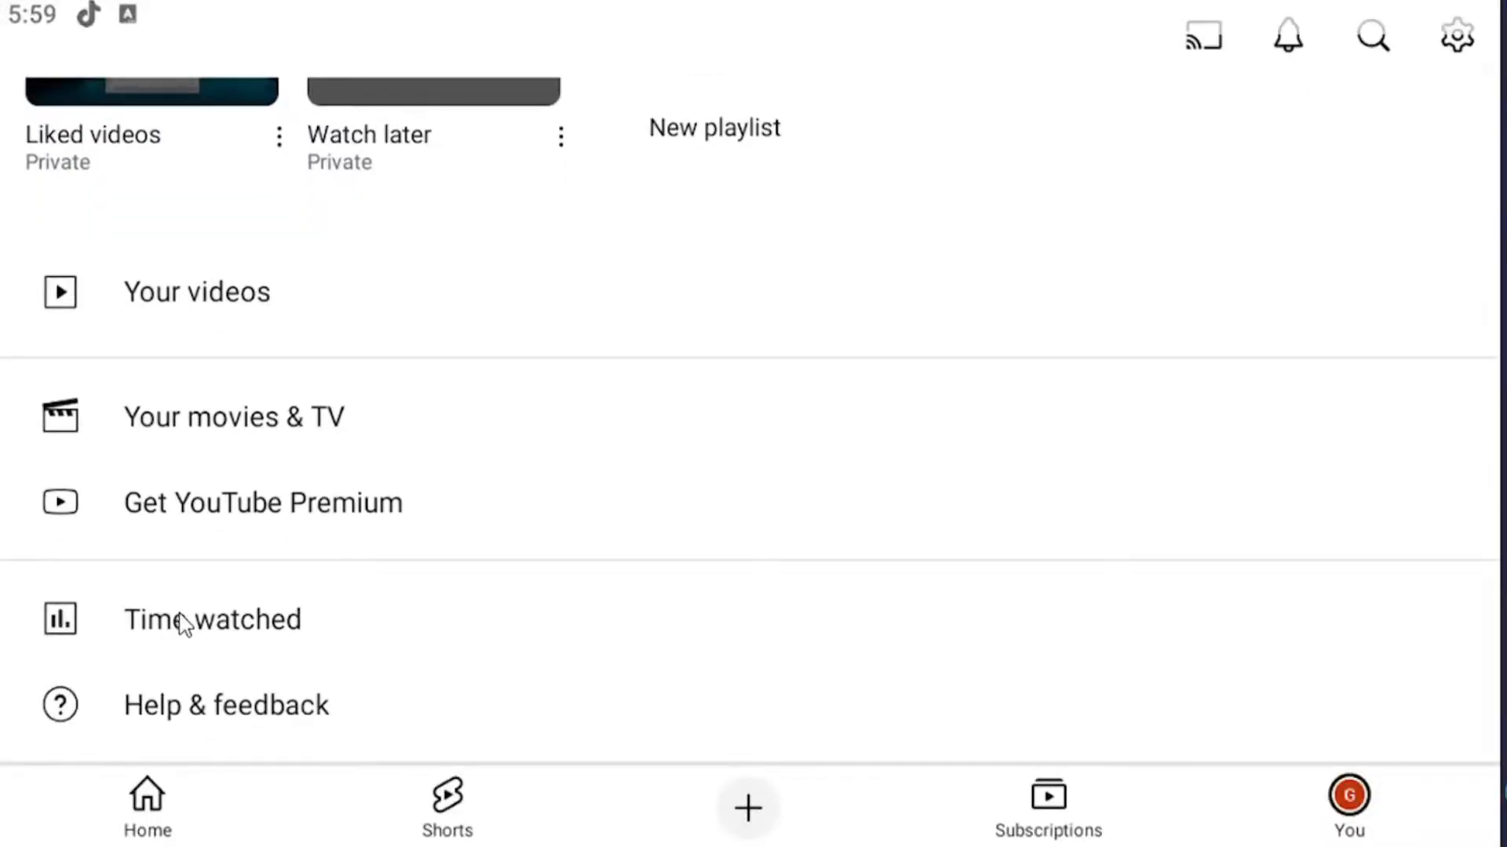
Step: Open Time watched to see the 0 min daily average and 7-day totals
left_click(213, 619)
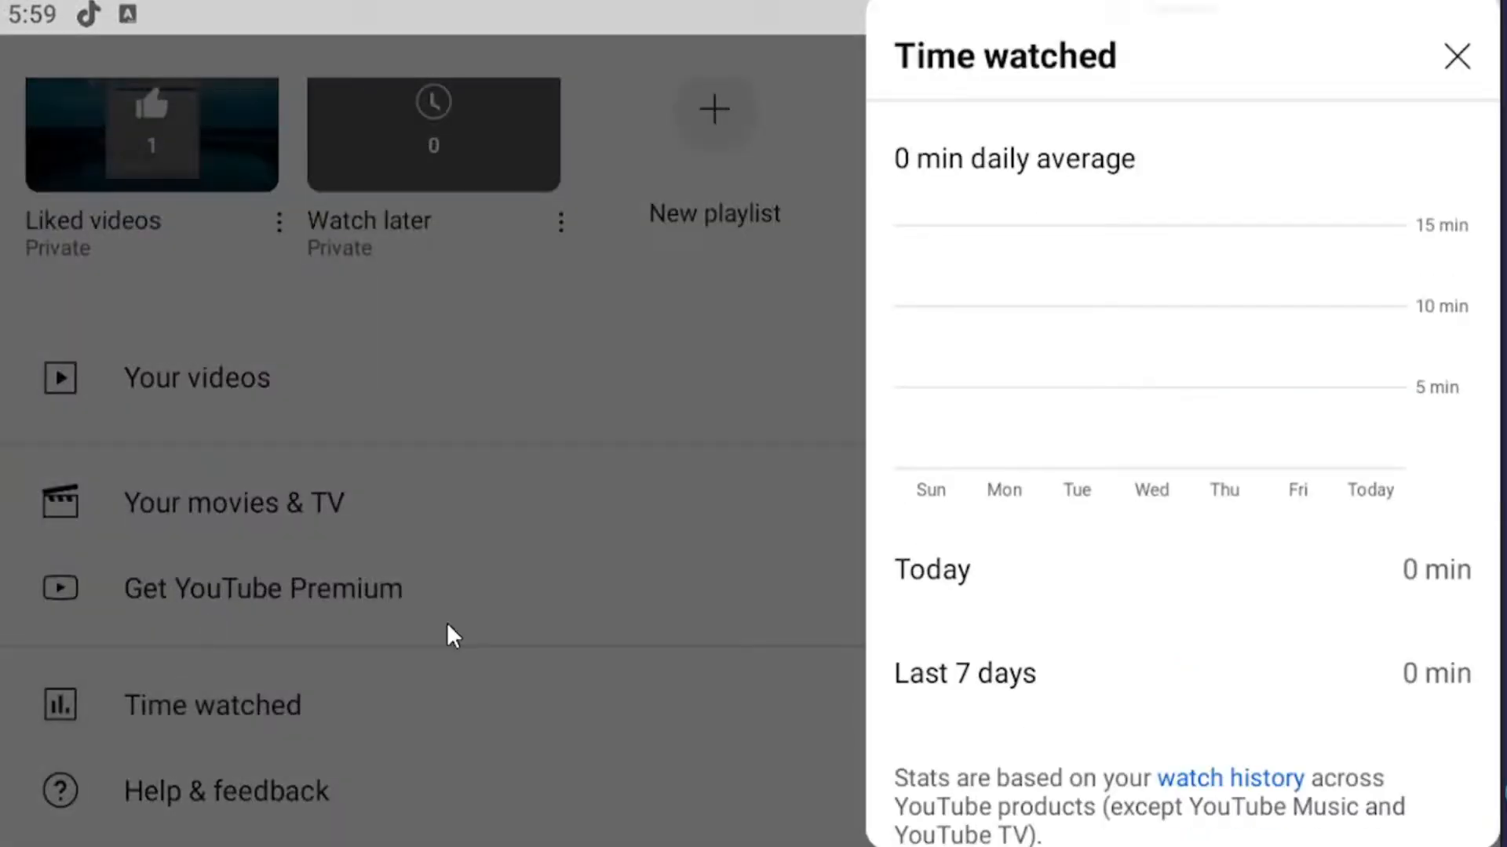
mouse_move(1232, 308)
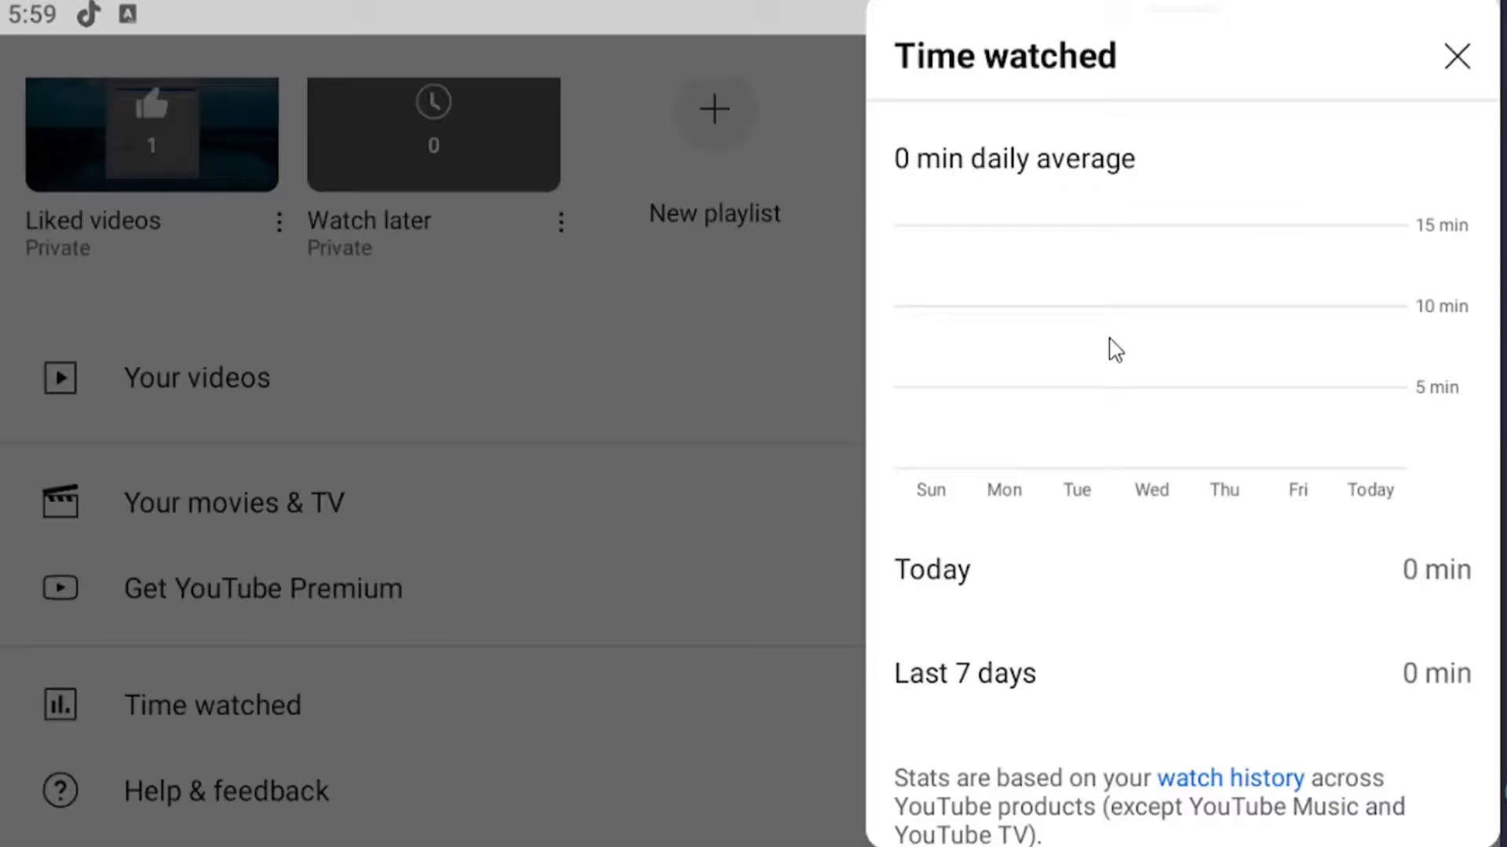
mouse_move(1006, 680)
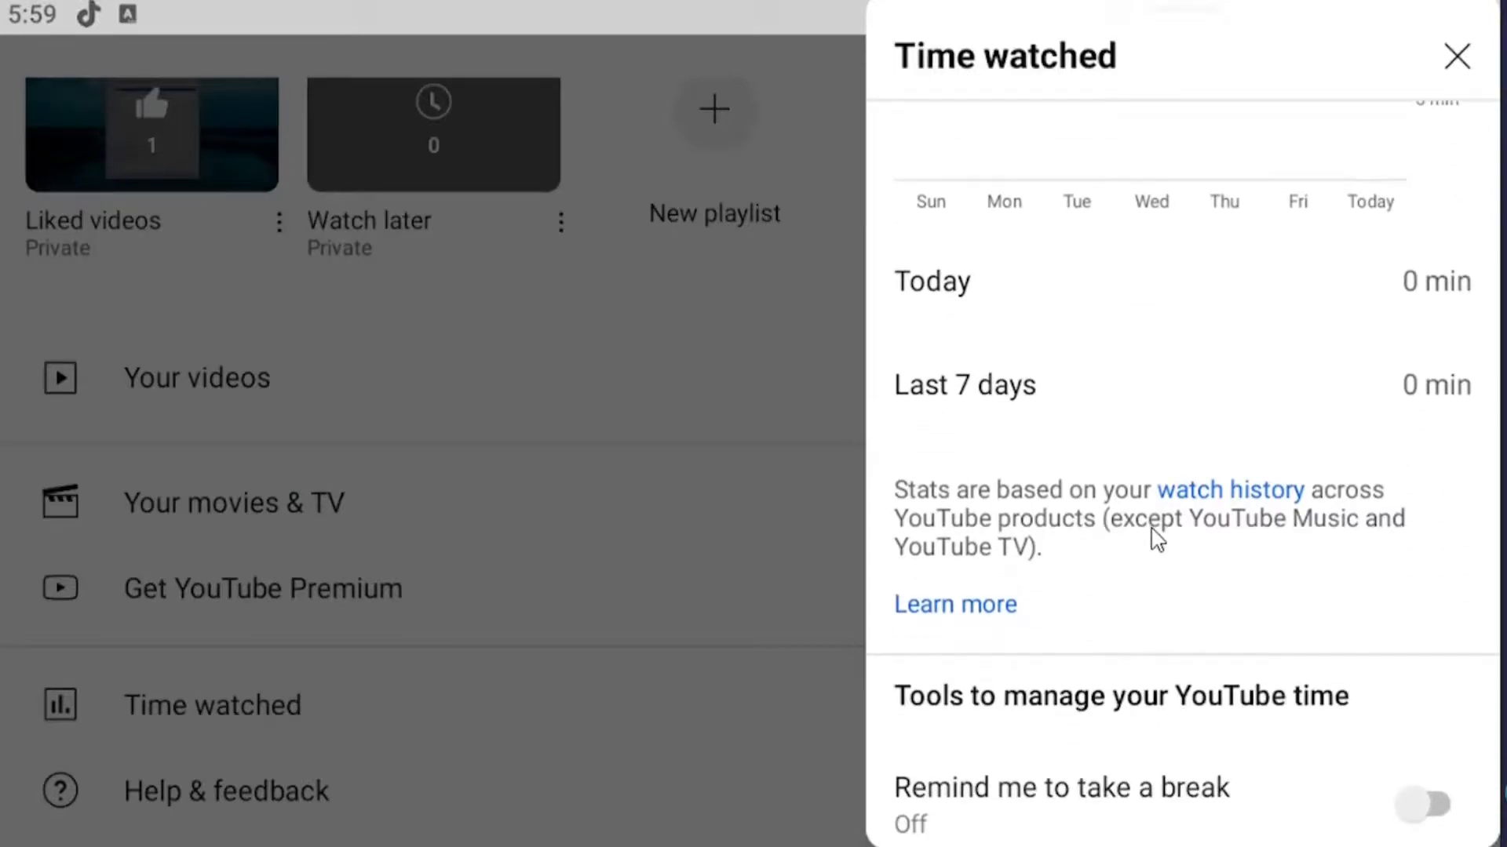
Step: Confirm break and bedtime reminders are off, then close the Time watched panel
scroll("down", 3)
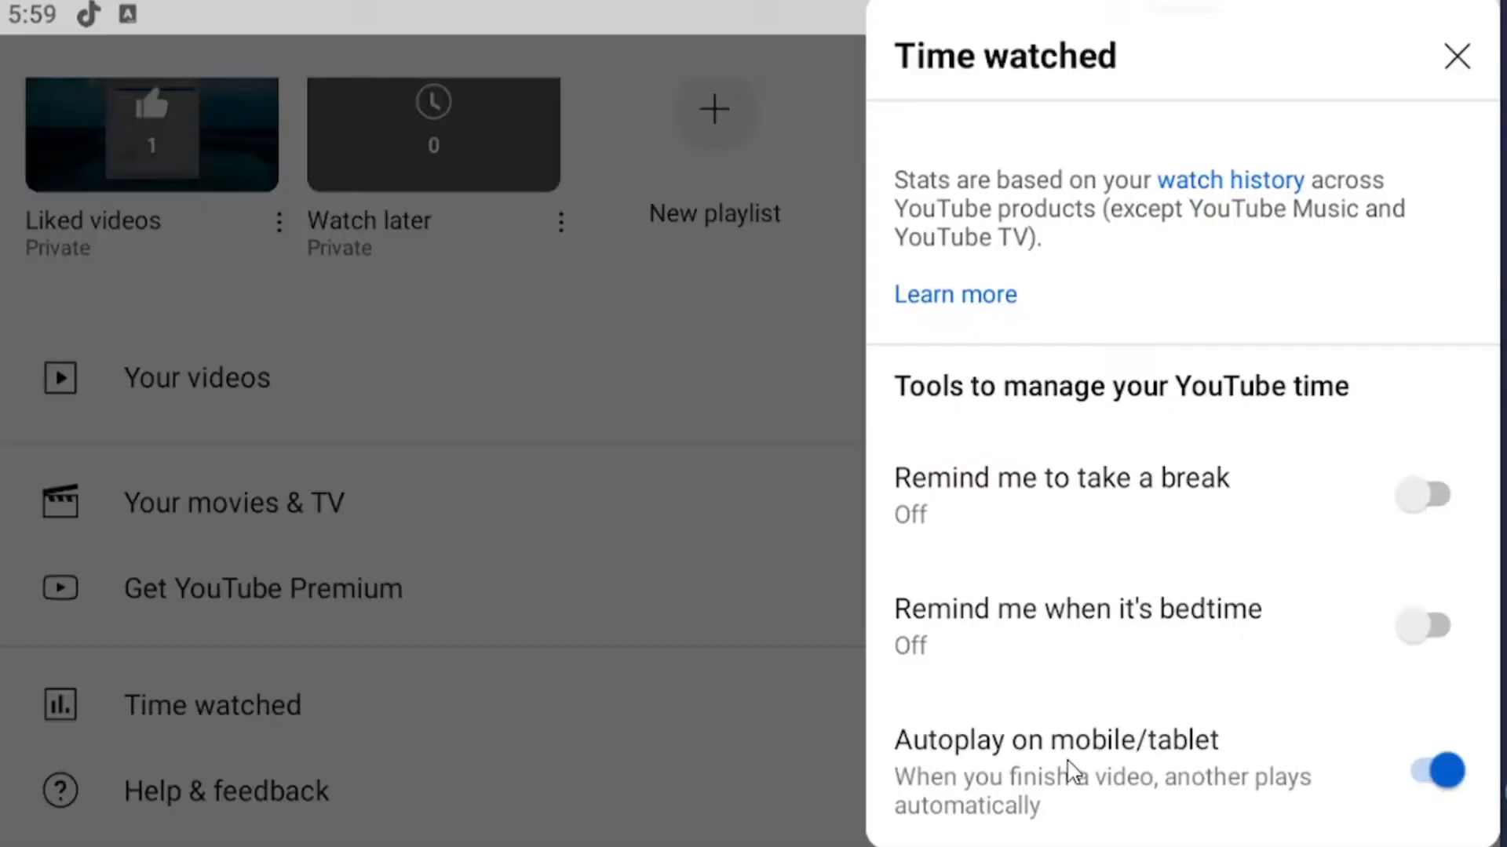
mouse_move(1084, 573)
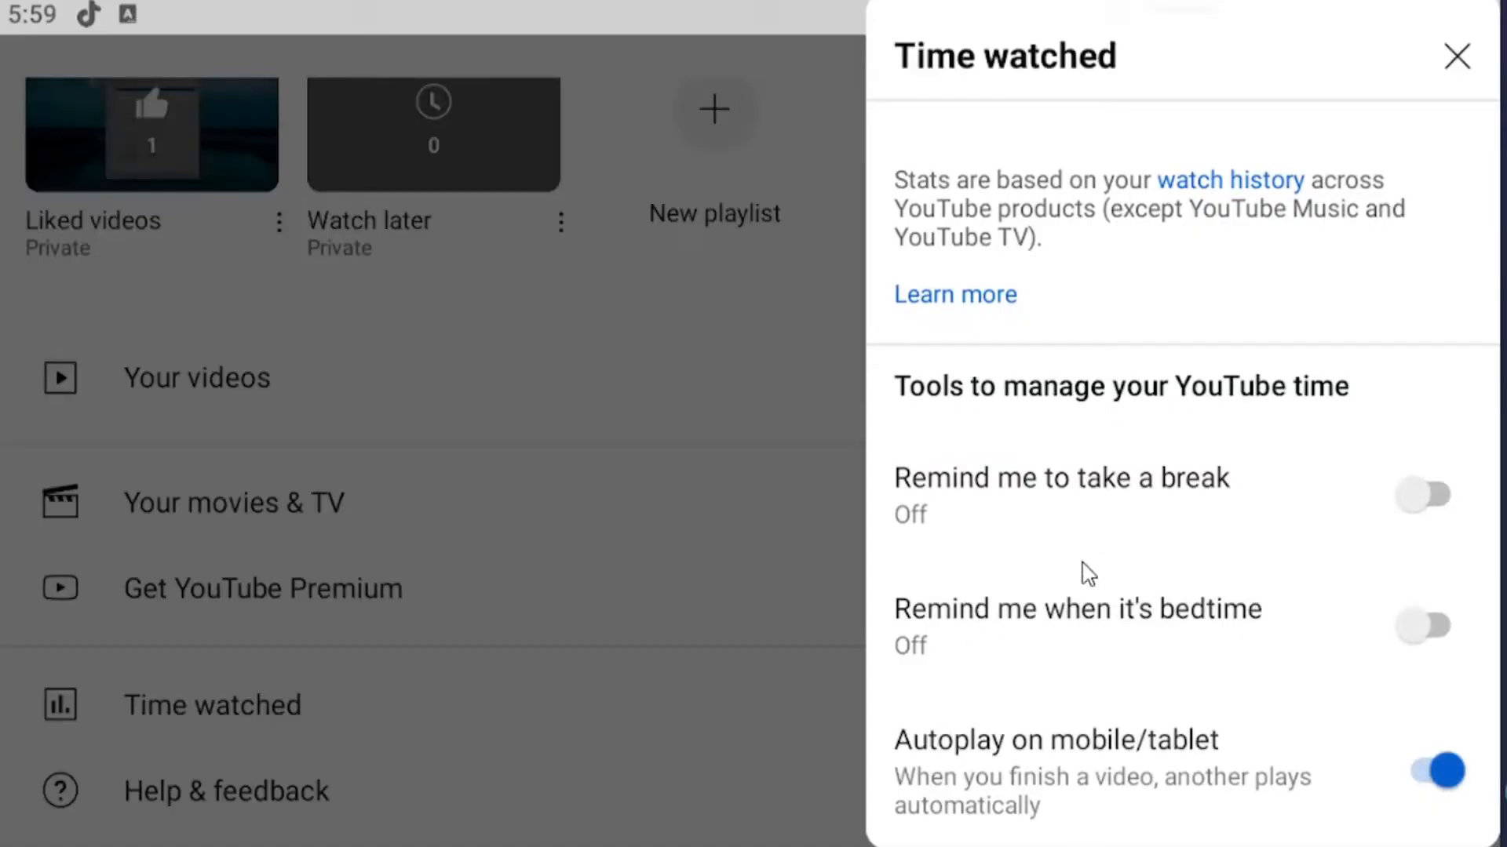
mouse_move(1189, 591)
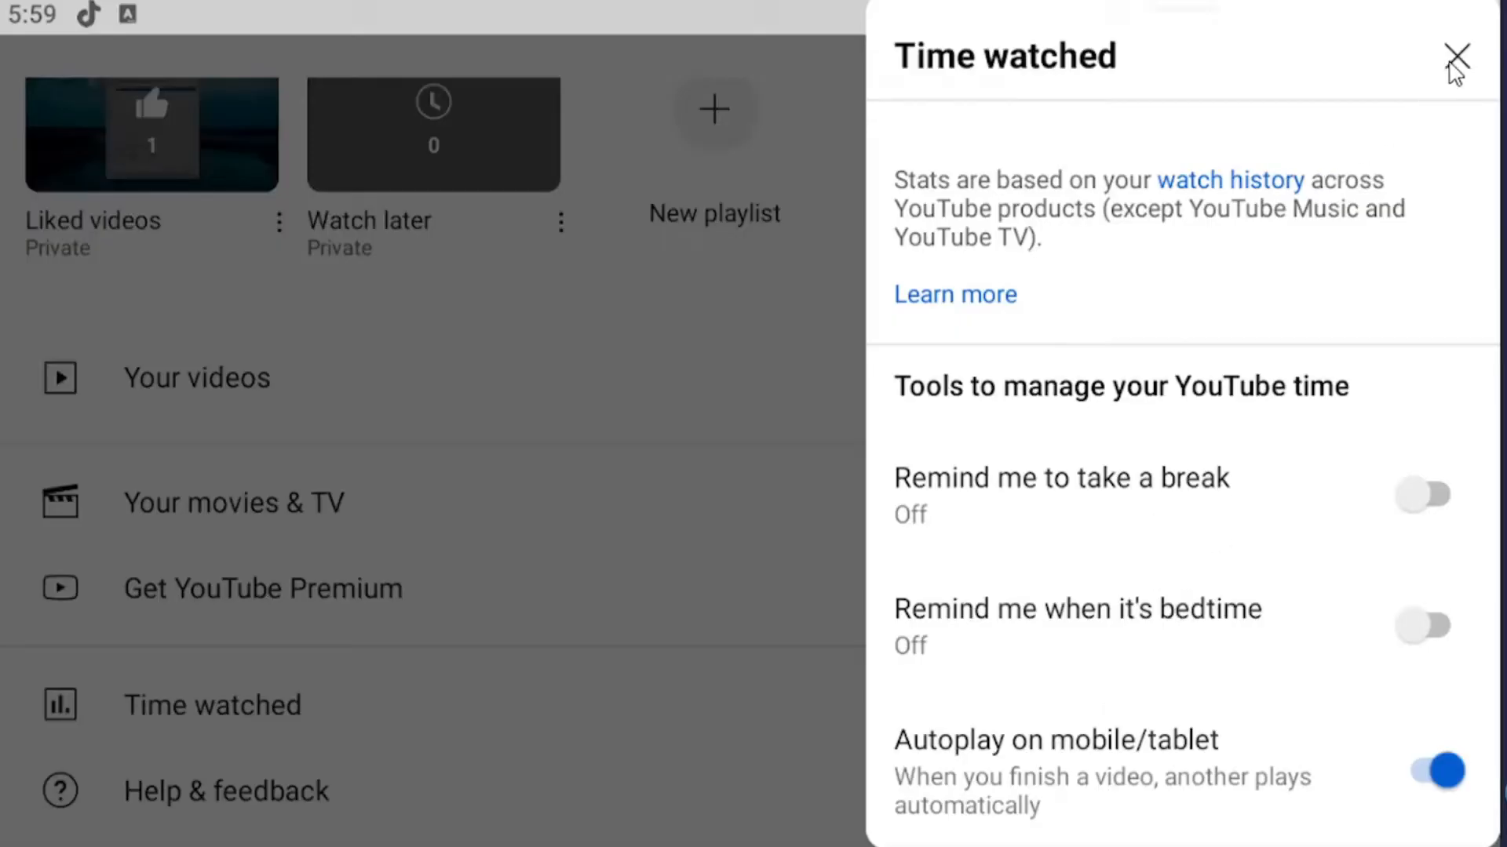
left_click(1456, 56)
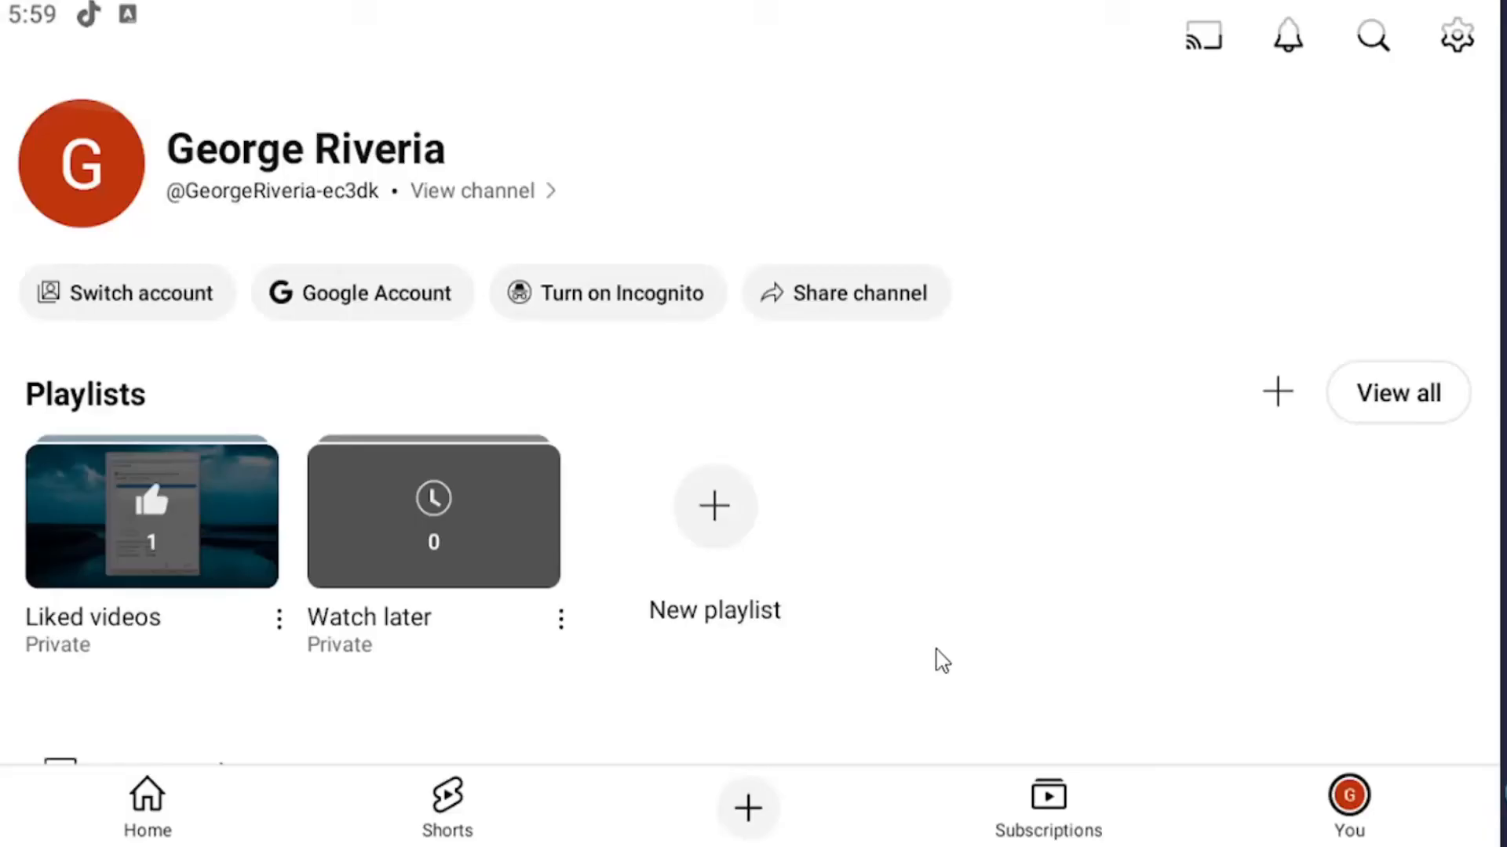